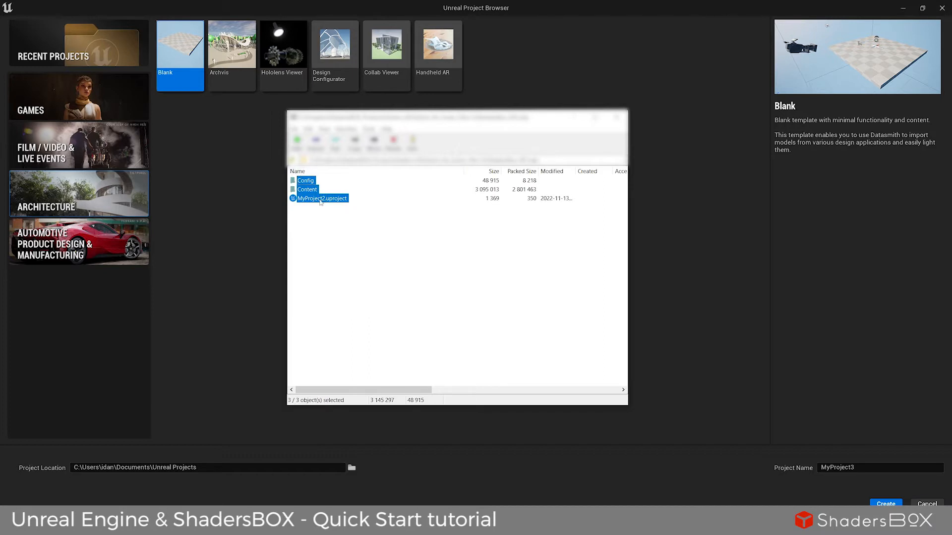
Step: Launch MyProject2.uproject from the Project Browser into the editor
click(321, 199)
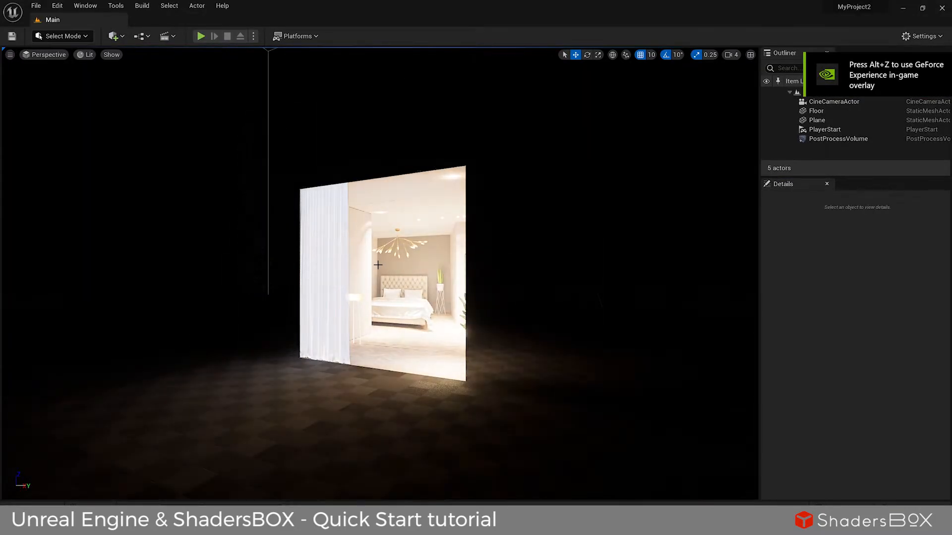
Step: Select the Plane actor in the Outliner that shows the room
click(817, 120)
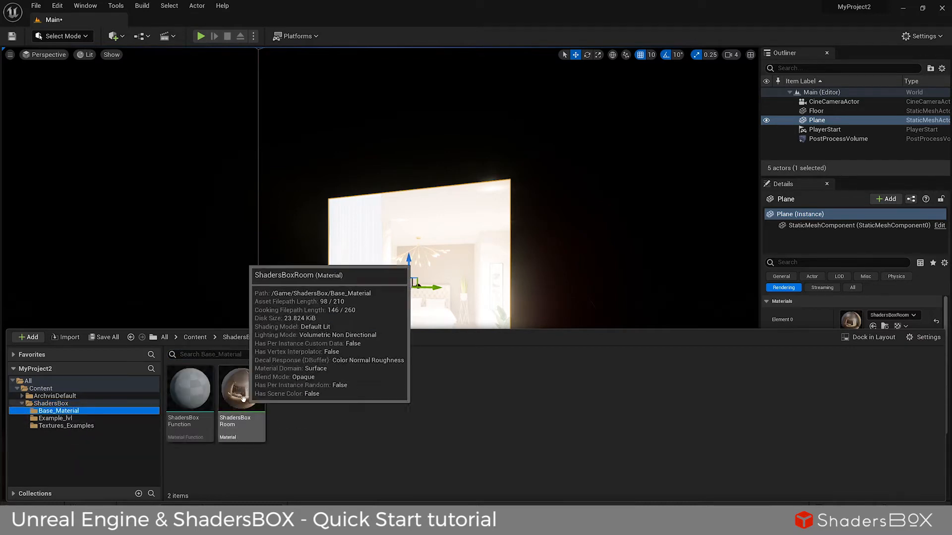
Step: Browse Textures_Examples and Base_Material, then load ShadersBoxRoom into the Material Editor
click(190, 390)
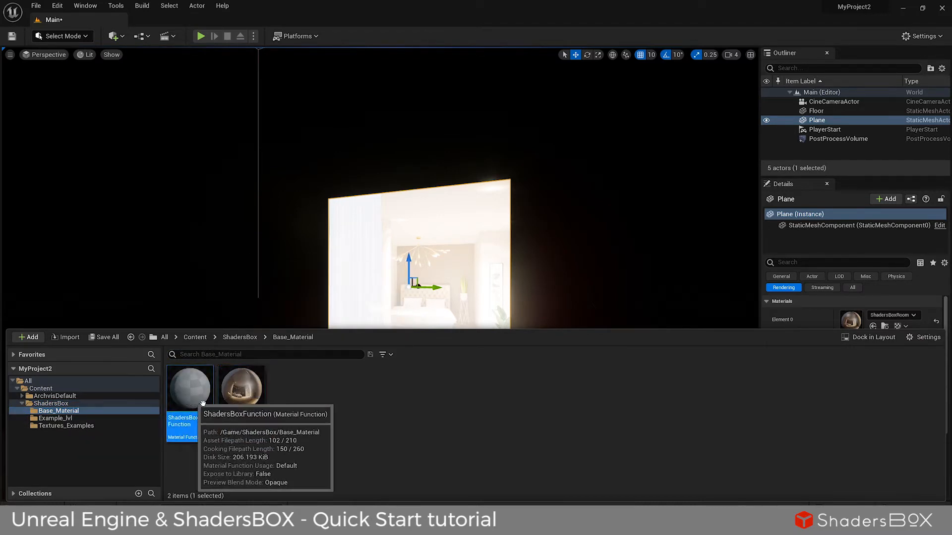
click(67, 426)
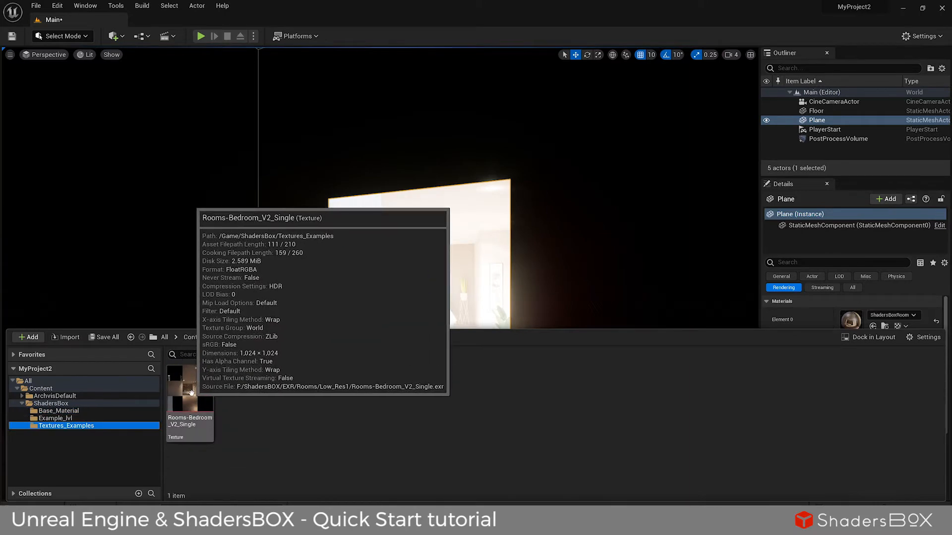
click(58, 410)
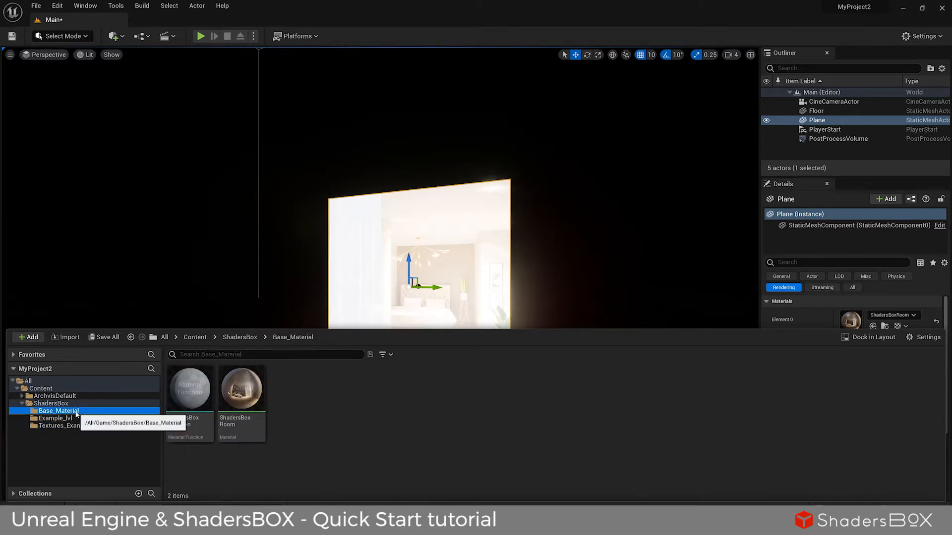
double_click(242, 388)
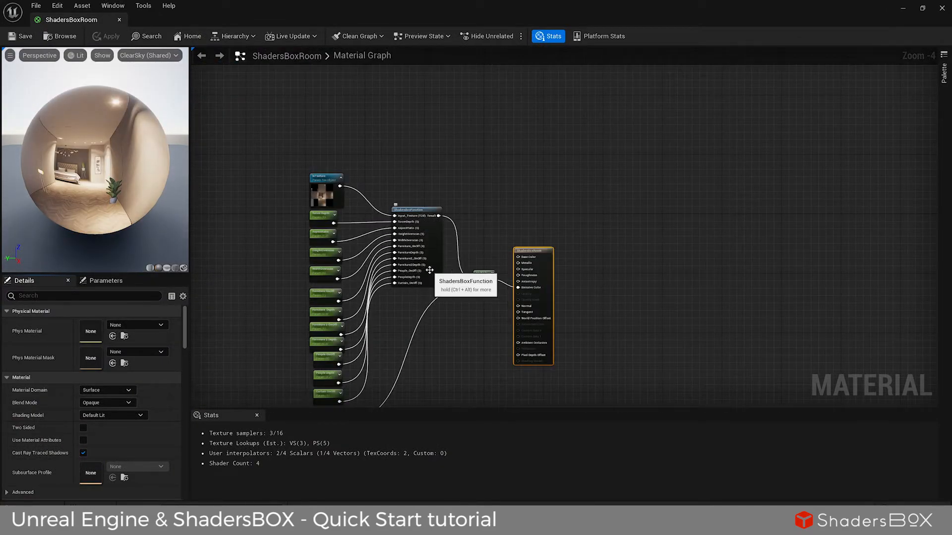
Step: Switch the material preview primitive from a sphere to a plane
click(167, 268)
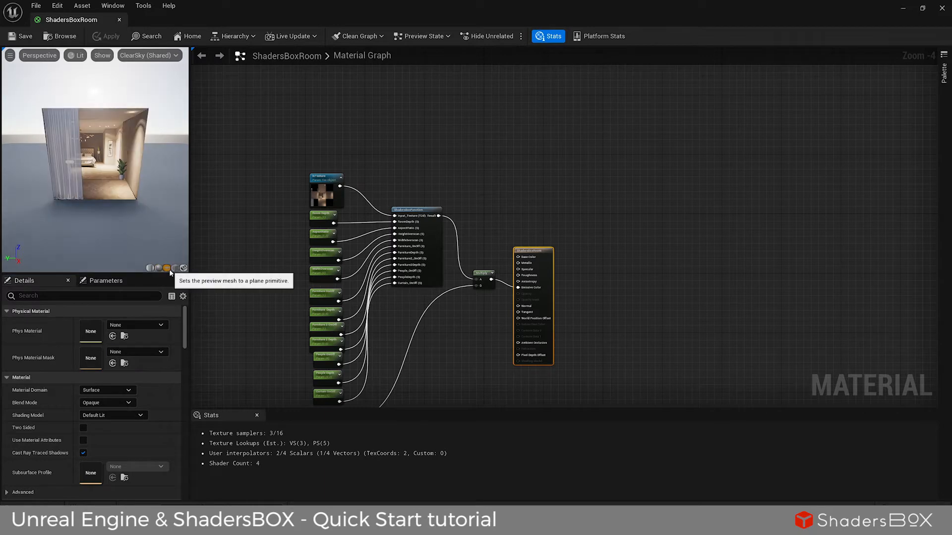
click(166, 269)
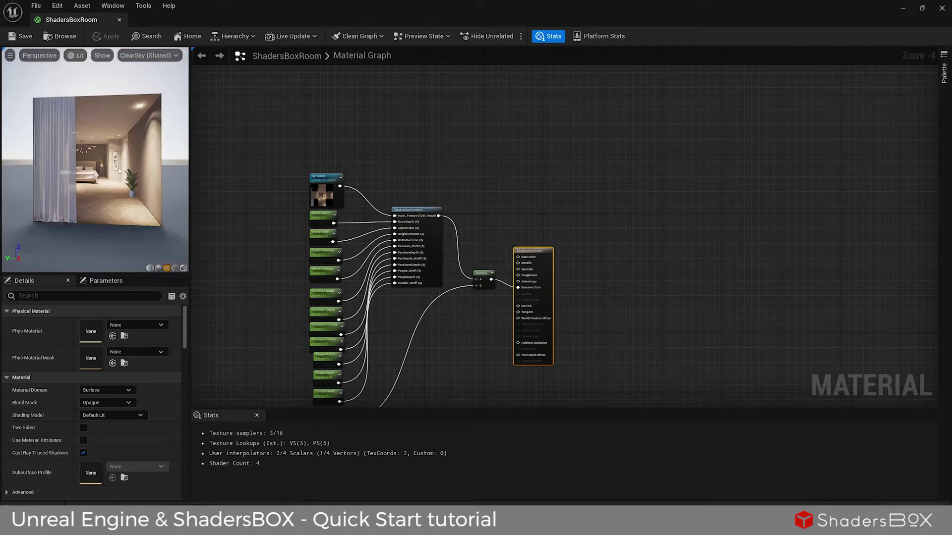
mouse_move(420, 209)
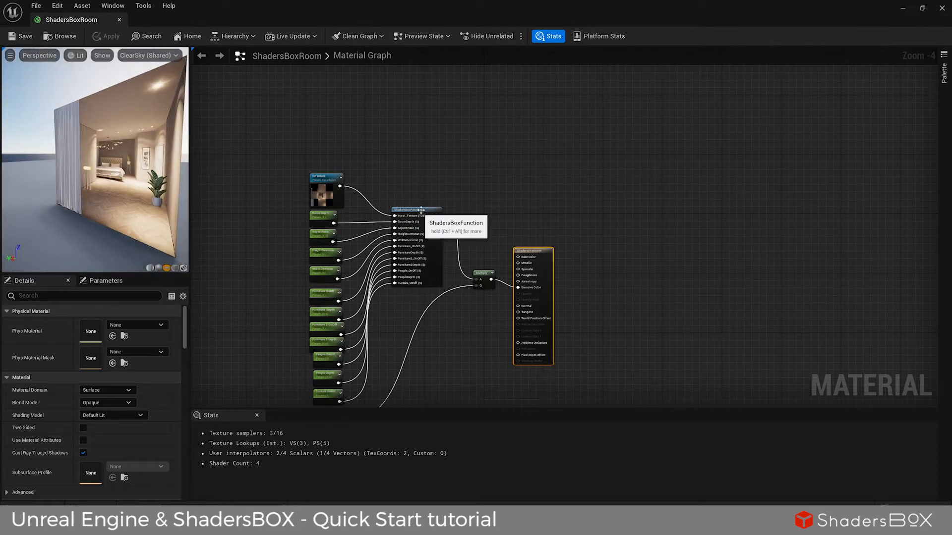
Step: In the Parameters panel, try Room Depth near 3 and return it to 1.0
click(105, 281)
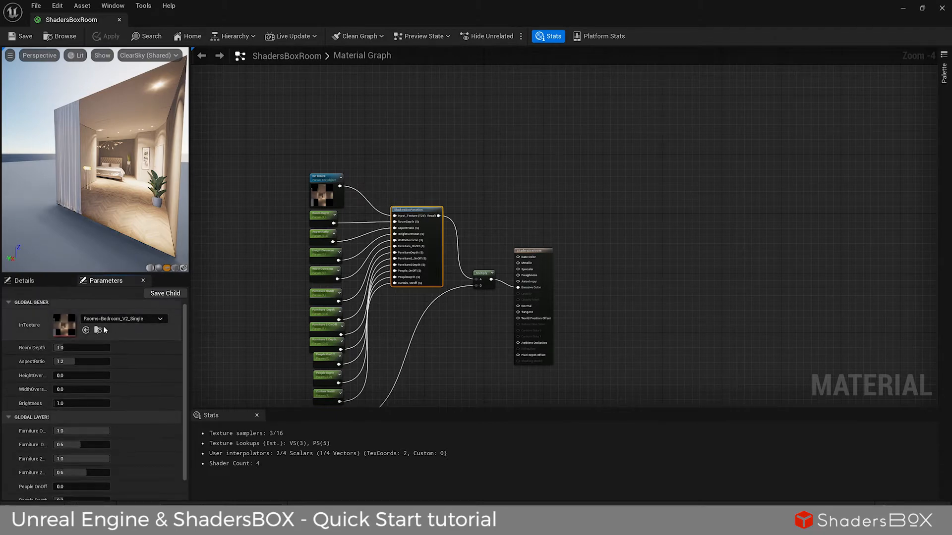
mouse_move(141, 321)
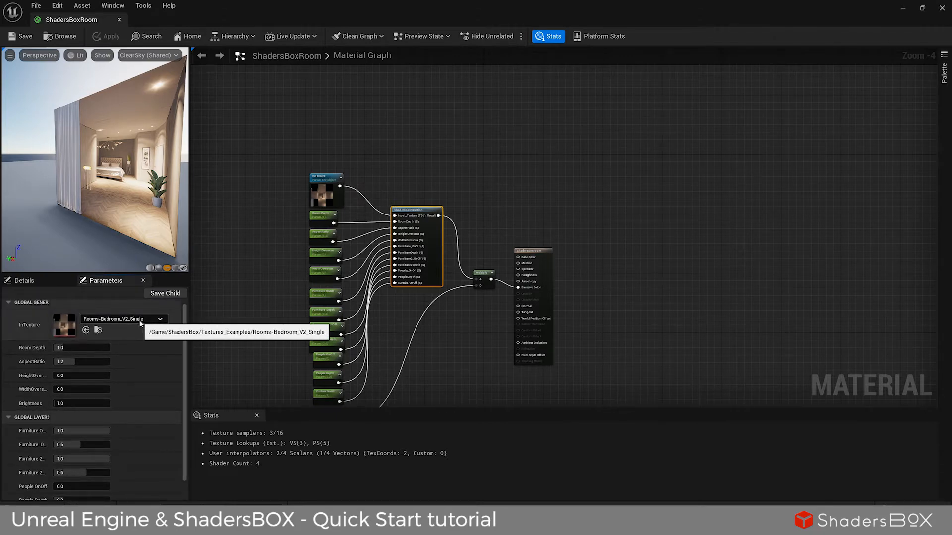
click(159, 318)
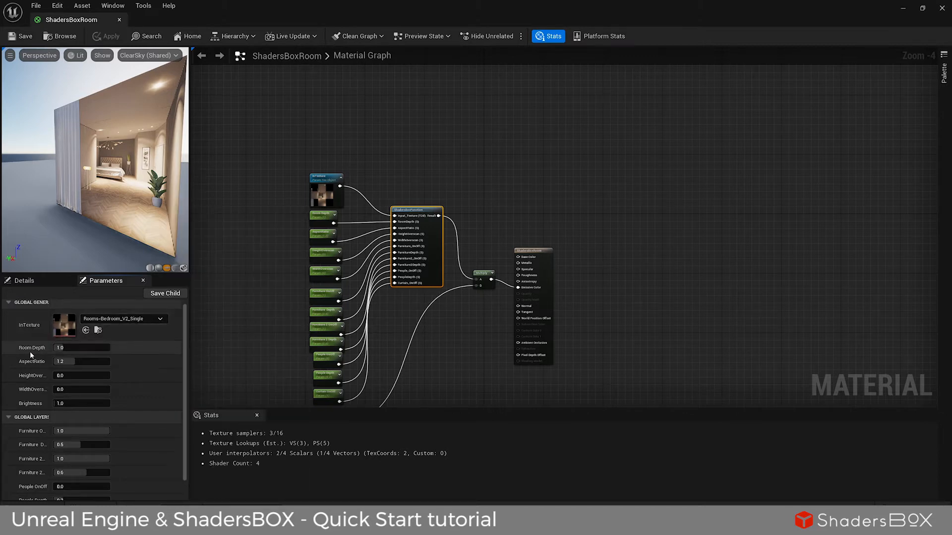
drag(61, 347, 103, 347)
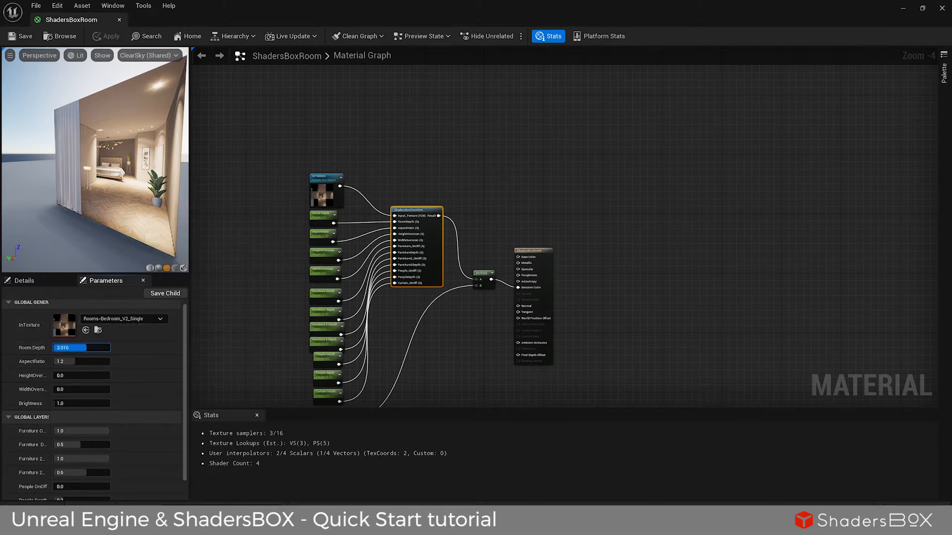
drag(79, 347, 91, 347)
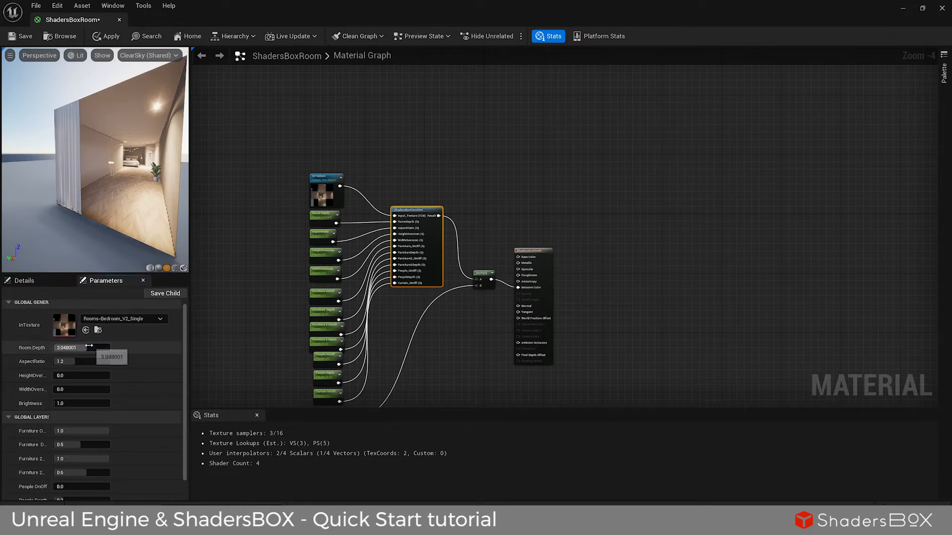
drag(79, 347, 58, 347)
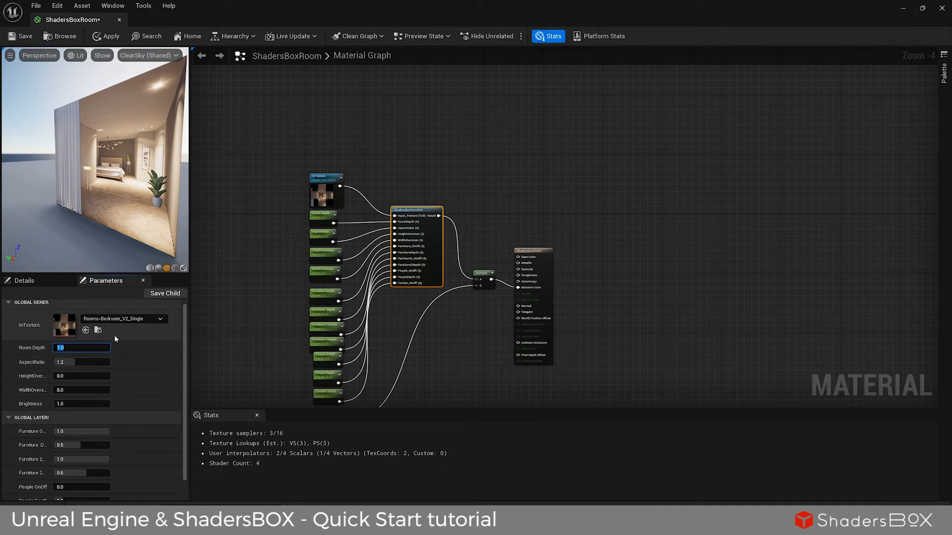
click(81, 362)
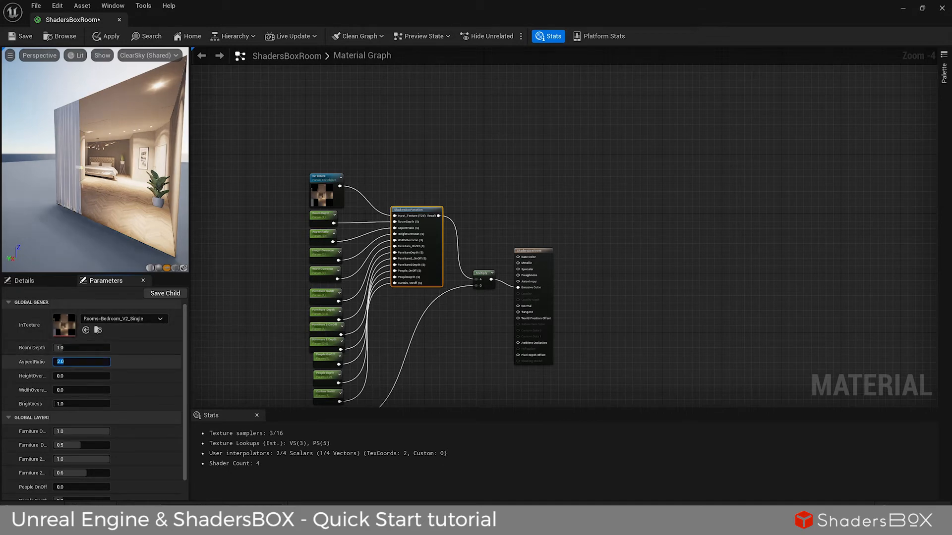
Step: Enter 3.0 as the room's AspectRatio value
text(3.0)
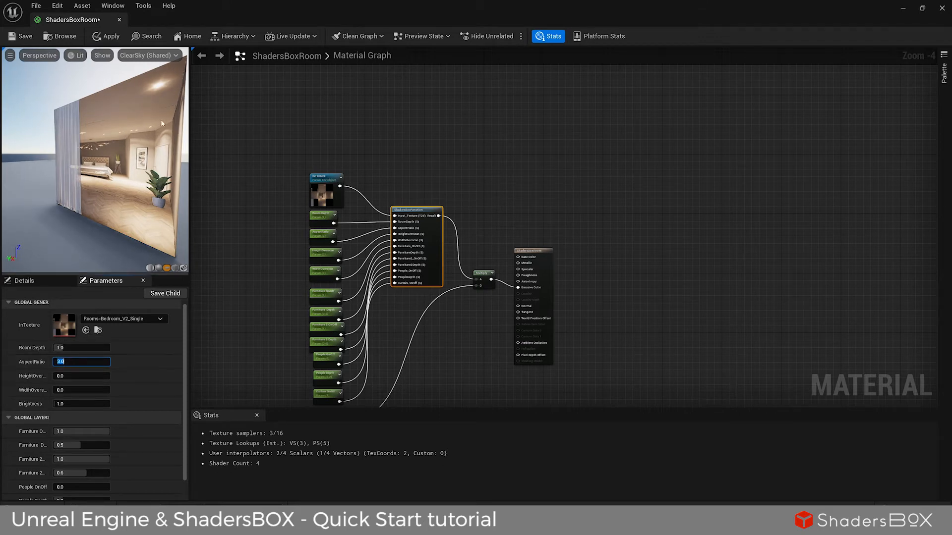
mouse_move(122, 336)
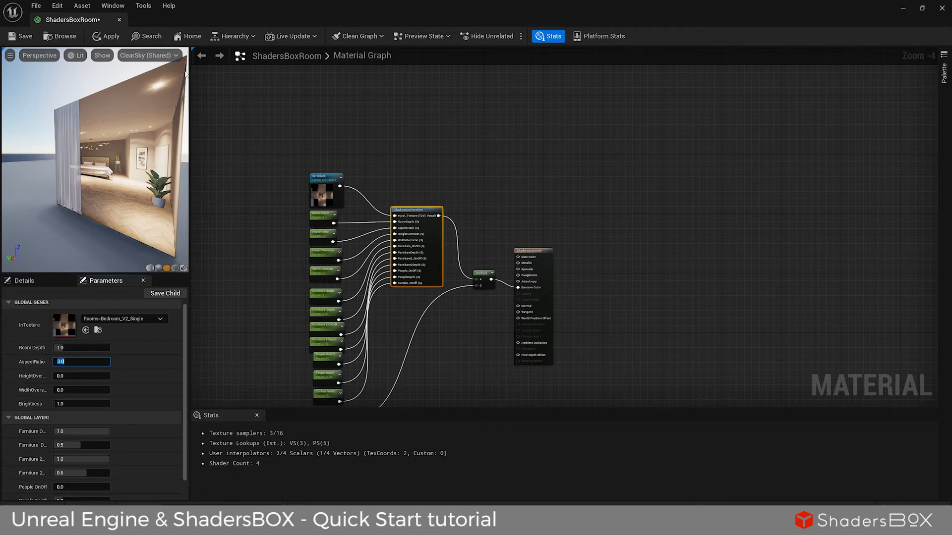
mouse_move(152, 76)
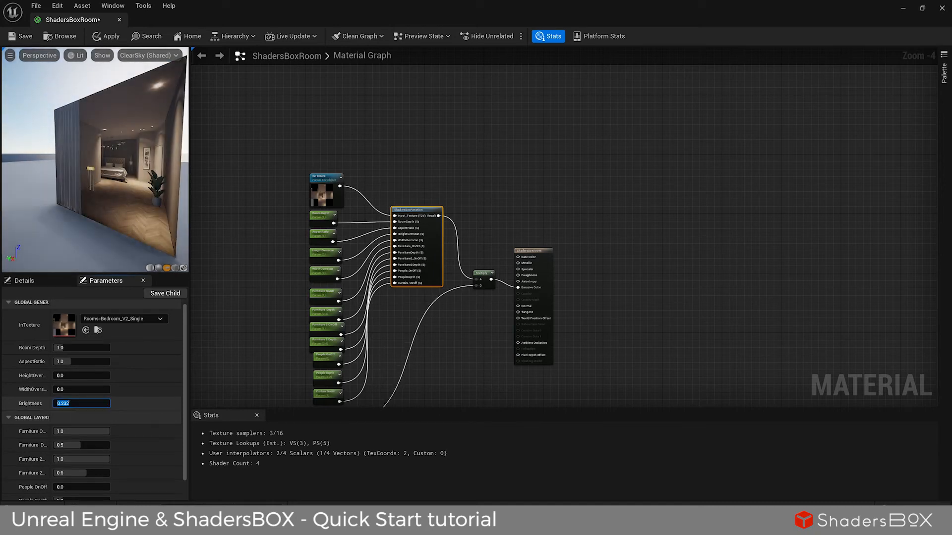
Step: Set the room Brightness parameter to 0.8
text(0.8)
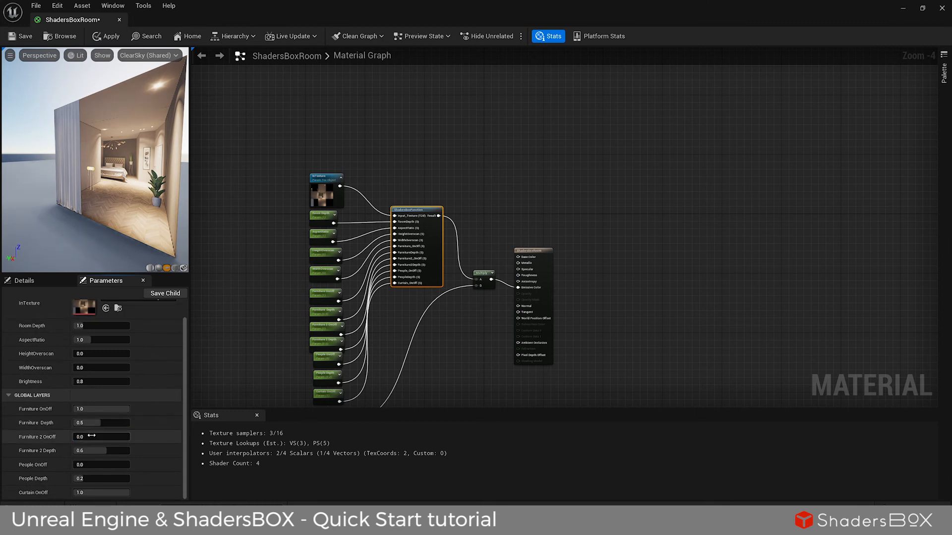
Step: Slide Furniture 2 OnOff back to 1.0 and begin editing People OnOff
drag(79, 436, 121, 436)
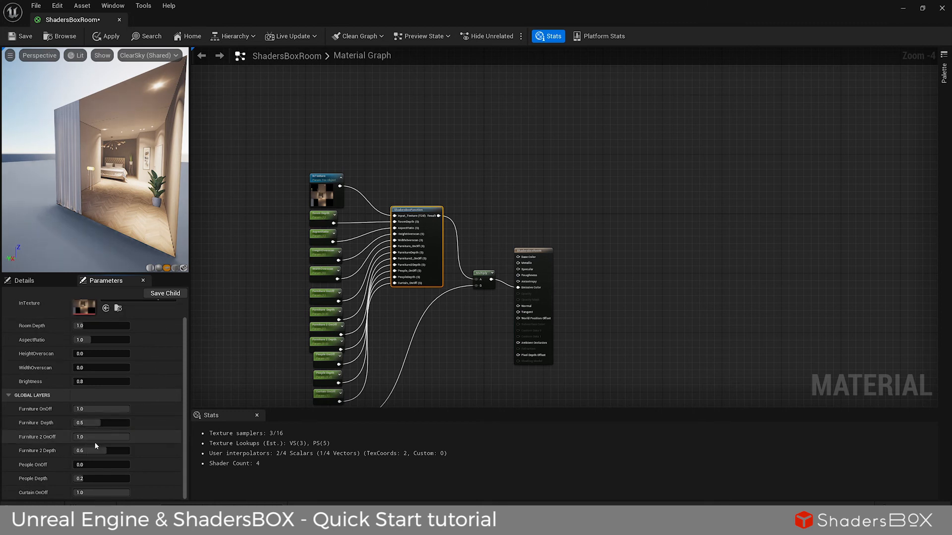
click(101, 464)
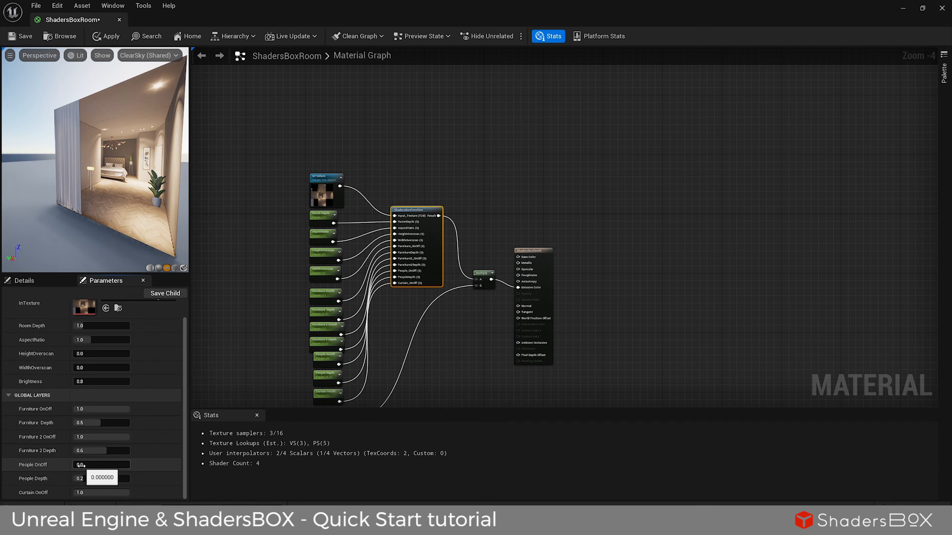